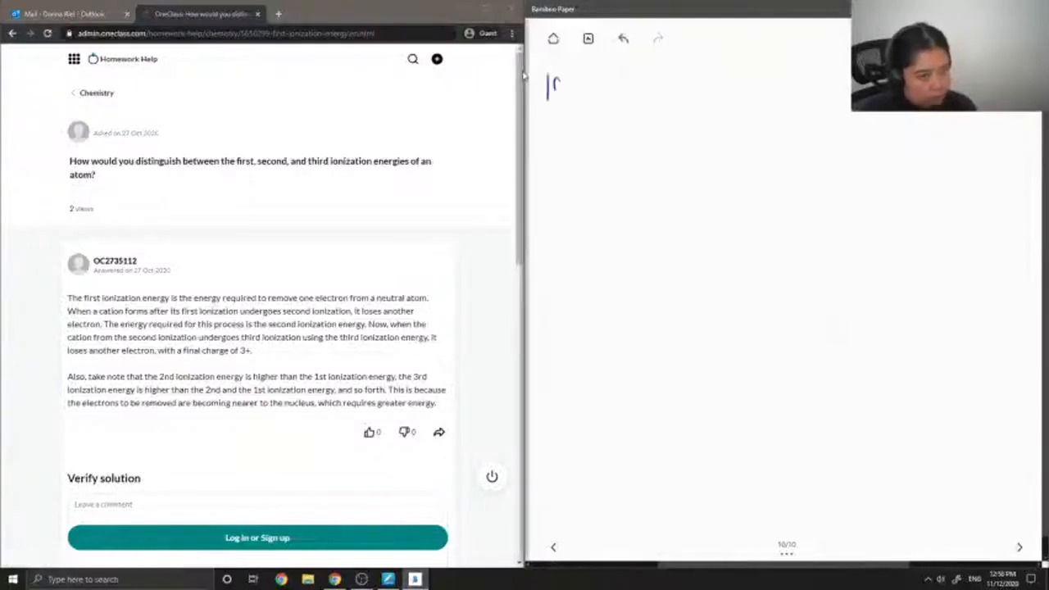
- Handwrite "10.)" and the underlined heading "Ionization Energy" with the pen
drag(549, 85, 587, 99)
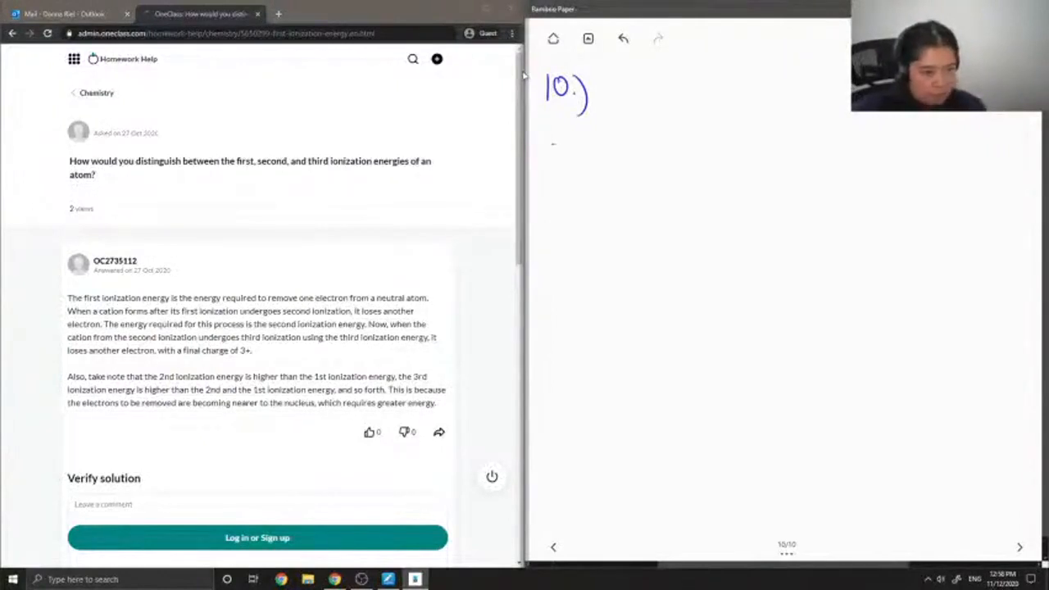
drag(555, 151, 582, 164)
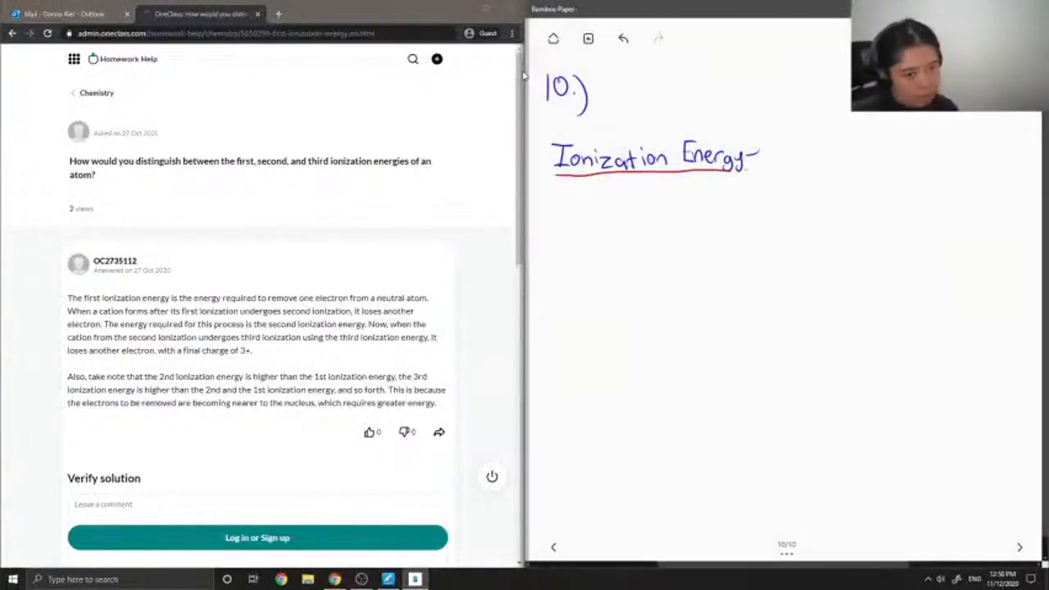
- Write "– energy required to remove one electron from a neutral atom" beside the heading
drag(773, 161, 784, 164)
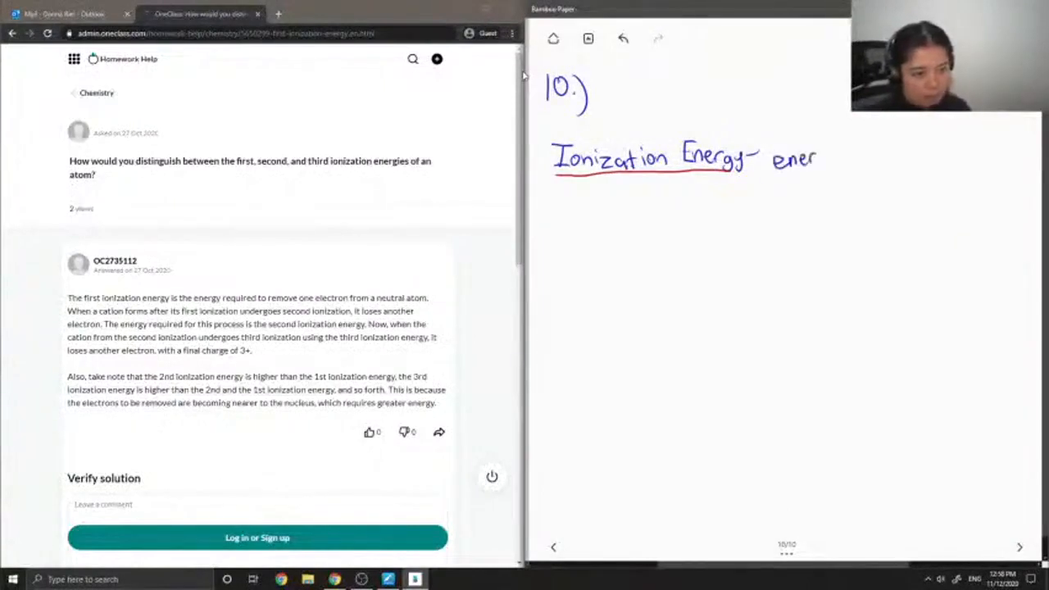
text(energy r)
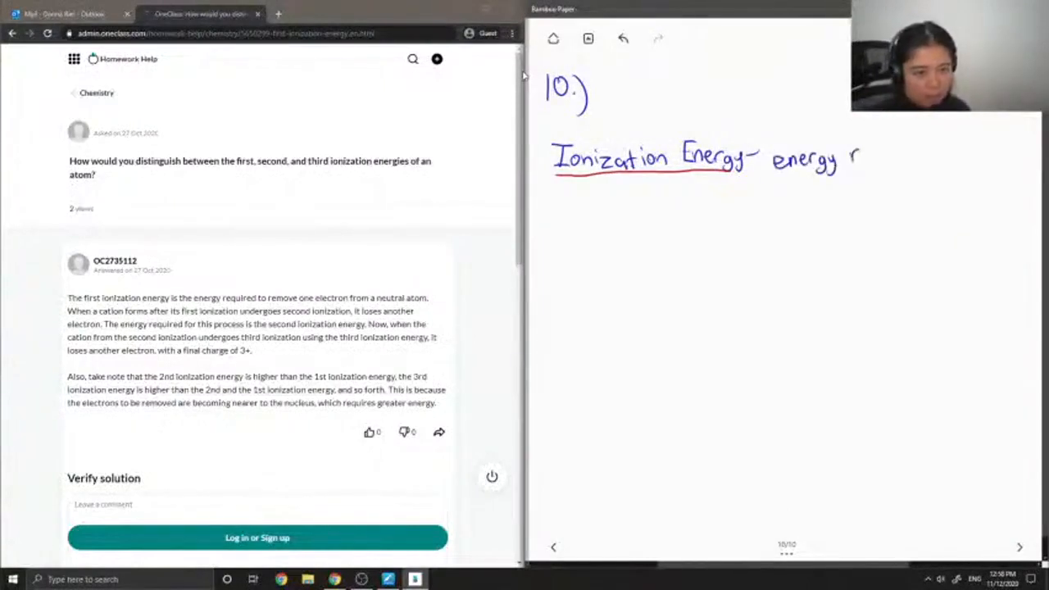
text(required to)
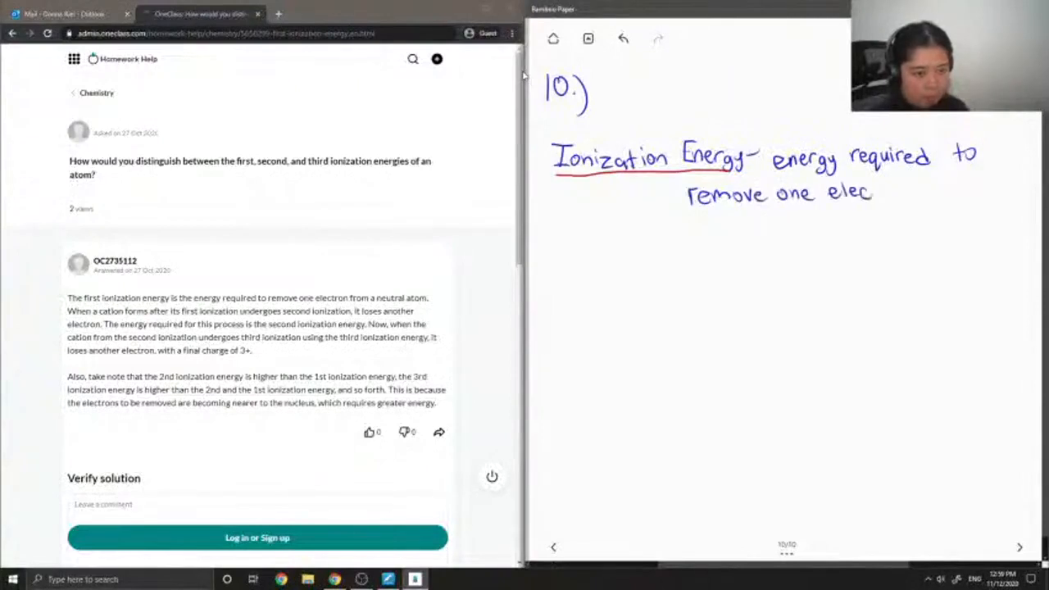
text(tron From)
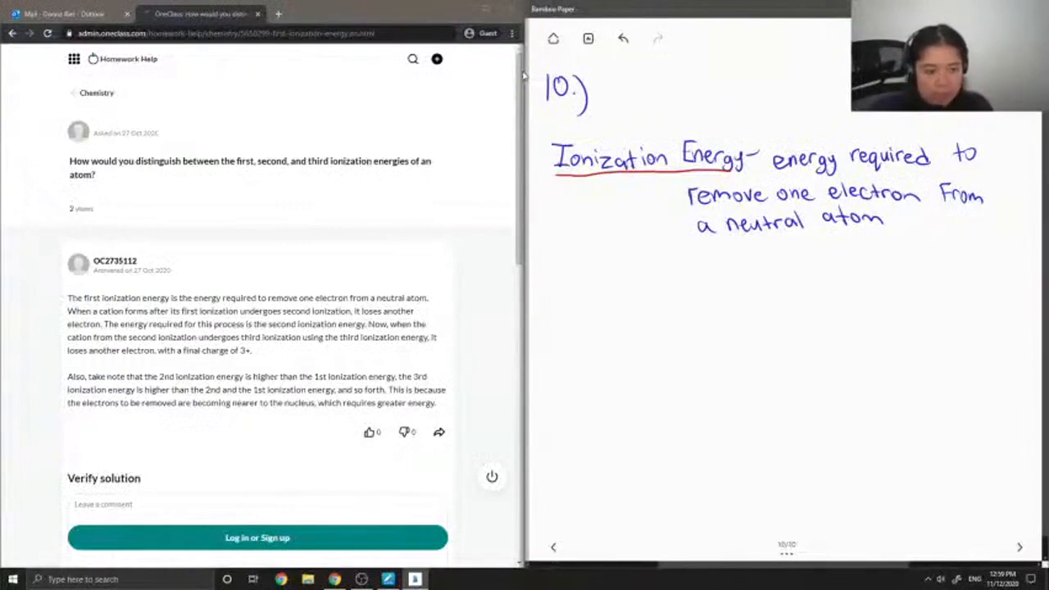
mouse_move(525, 295)
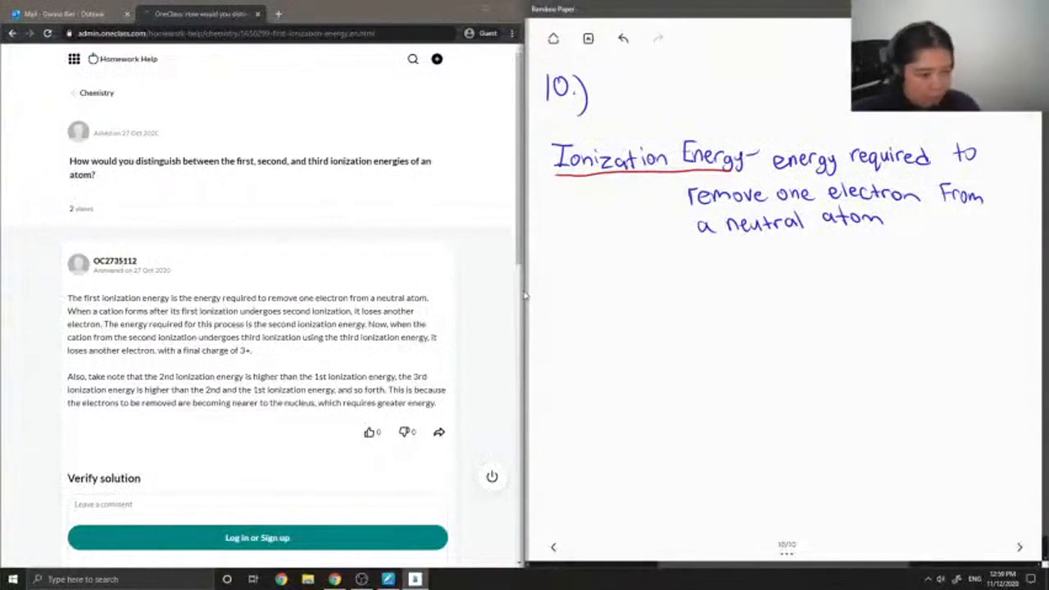
- Write the inequality "IE1 < IE2 < IE3" under the definition
drag(574, 268, 587, 269)
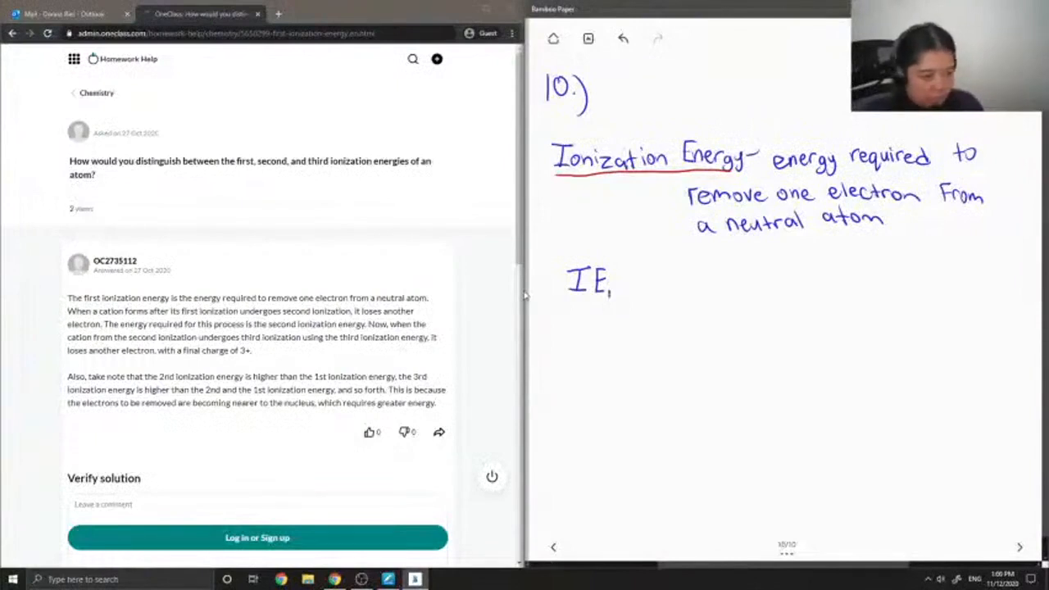
drag(623, 282, 656, 282)
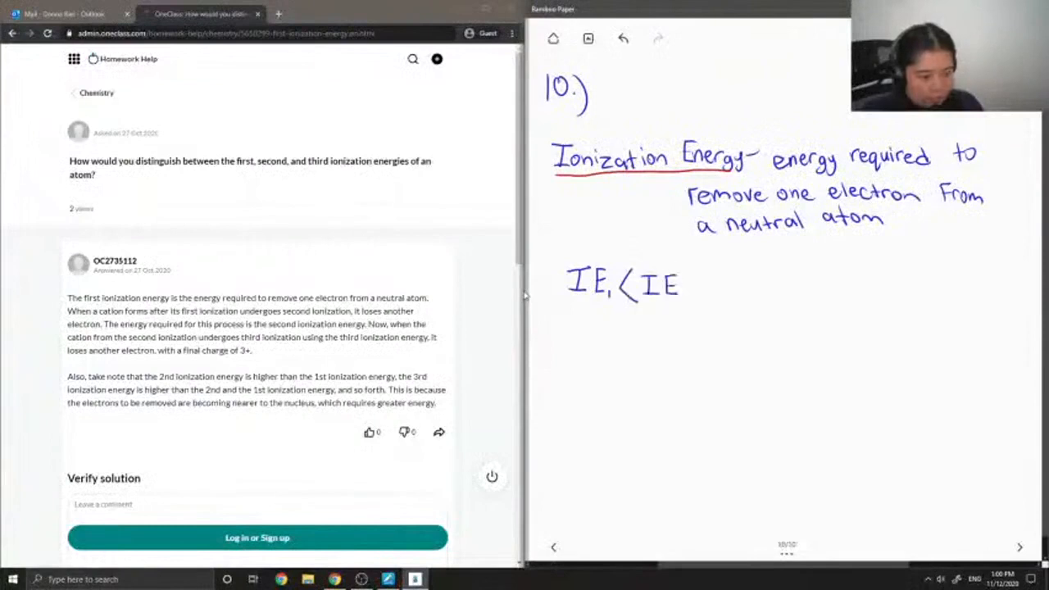
drag(675, 282, 688, 295)
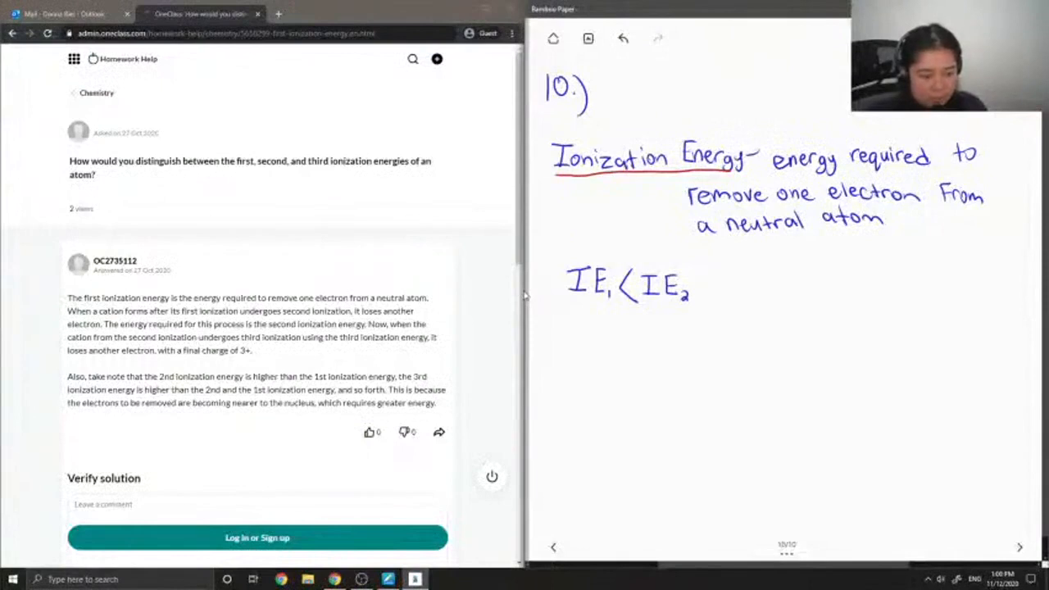
drag(692, 282, 708, 295)
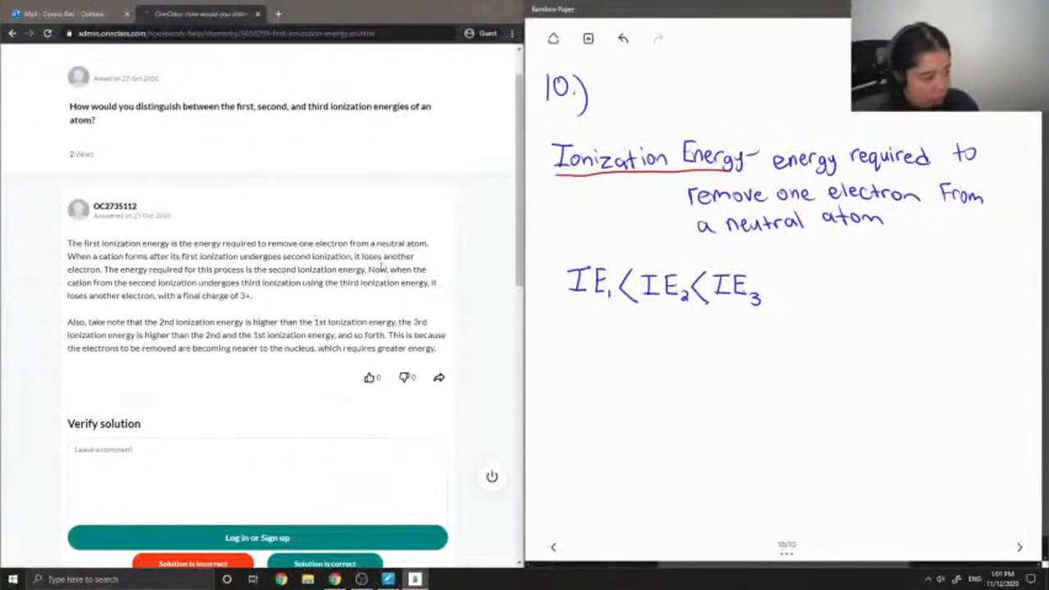
mouse_move(111, 311)
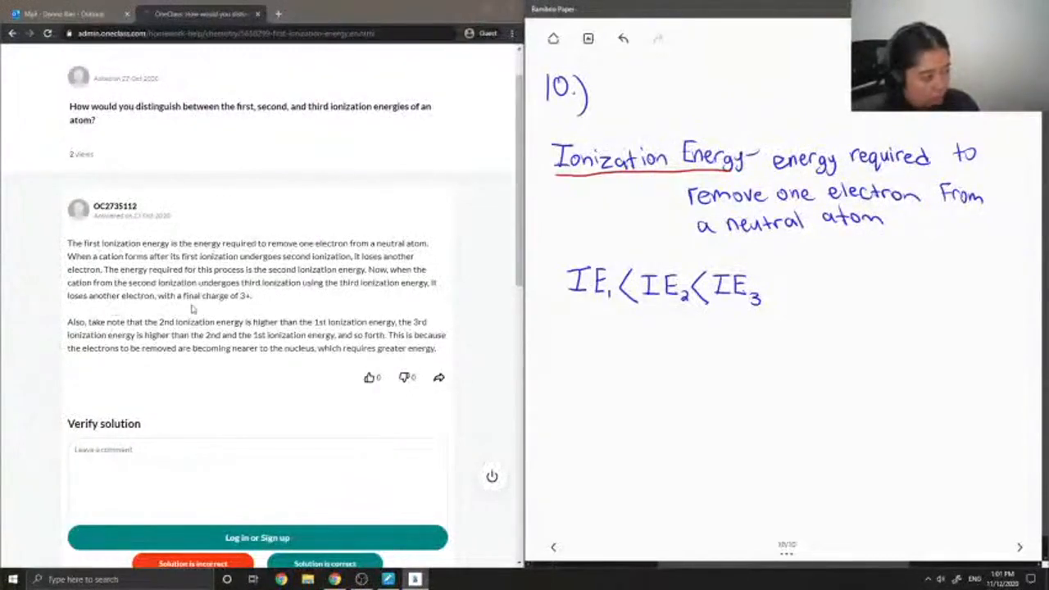
mouse_move(233, 364)
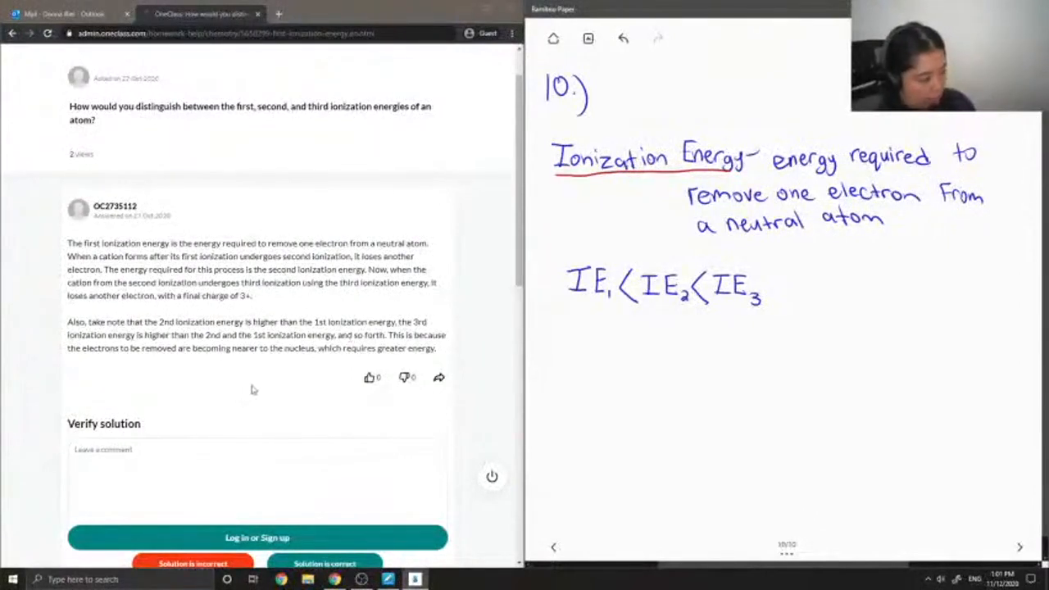
- Scroll the OneClass answer page down to the Verify solution section
scroll(down, 3)
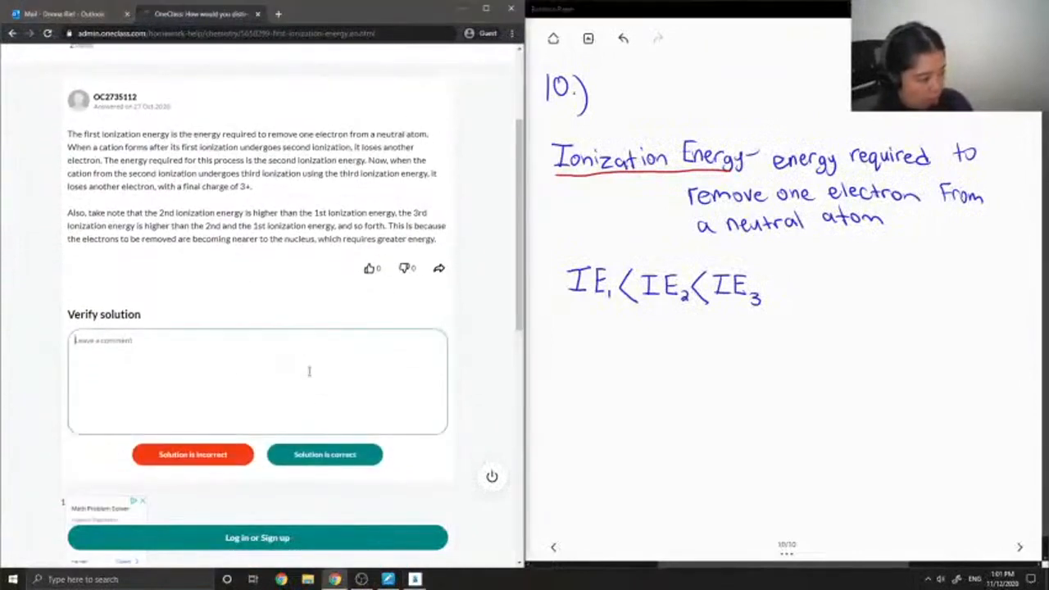